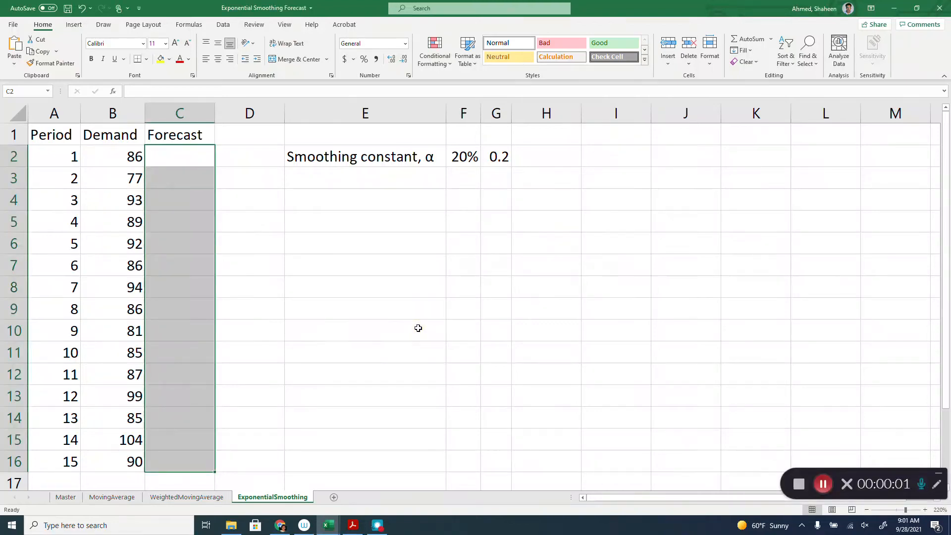
{"action": "mouse_move", "coordinate": [417, 324]}
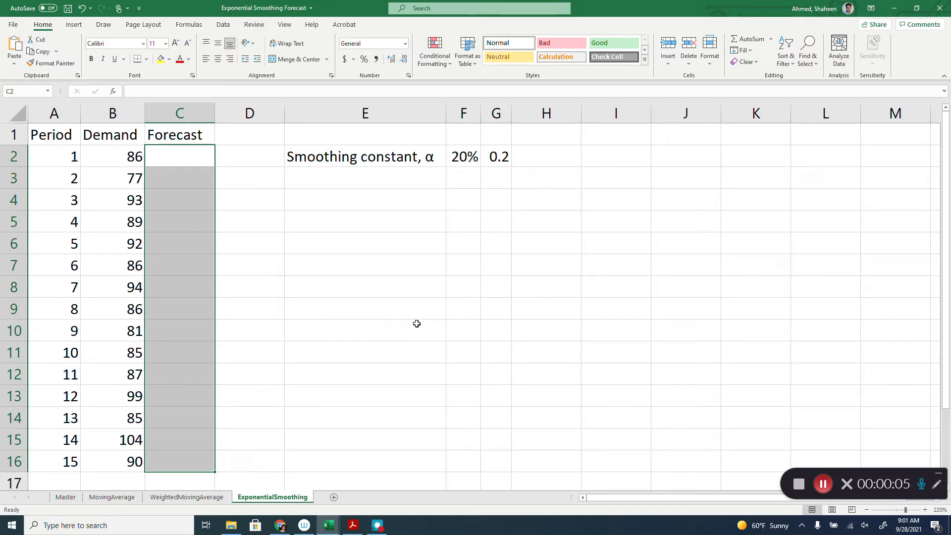
Enter =B2*$G$2+(1-$G$2)*C2 in C3 for period 2's forecast of 17.2.
{"action": "left_click", "coordinate": [180, 178]}
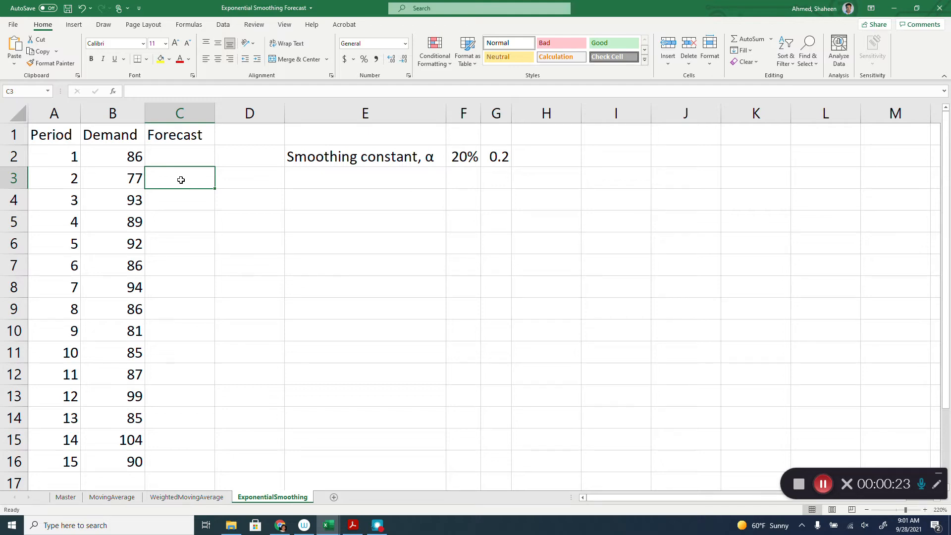
{"action": "type", "text": "="}
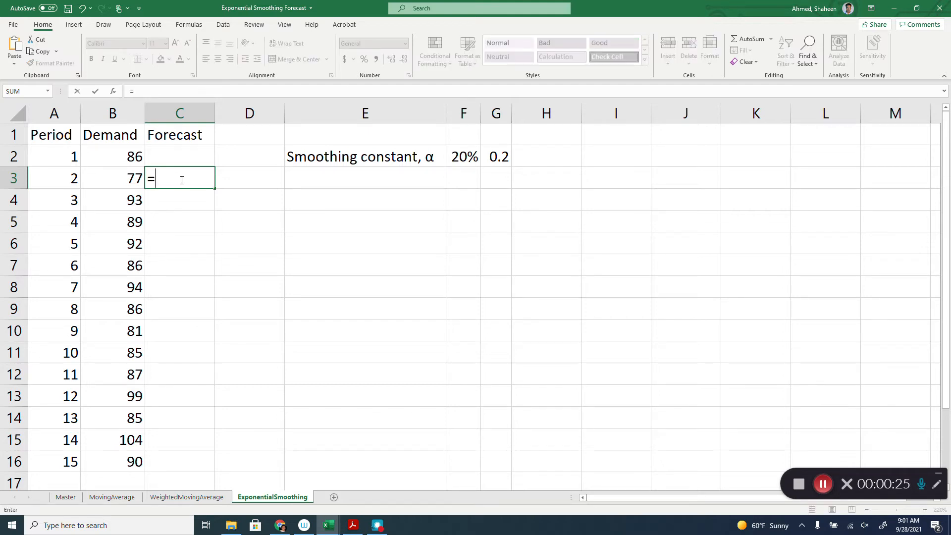
{"action": "mouse_move", "coordinate": [282, 470]}
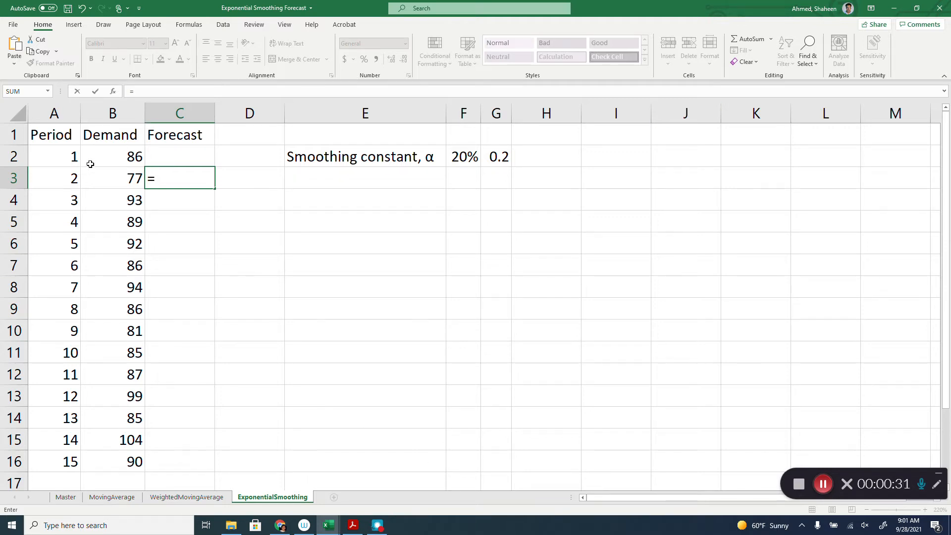
{"action": "left_click", "coordinate": [112, 156]}
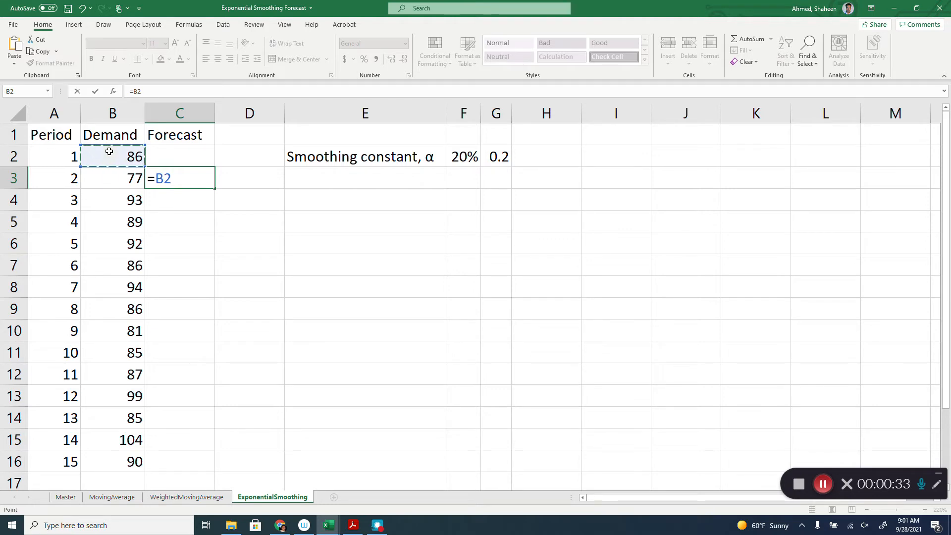
{"action": "type", "text": "*"}
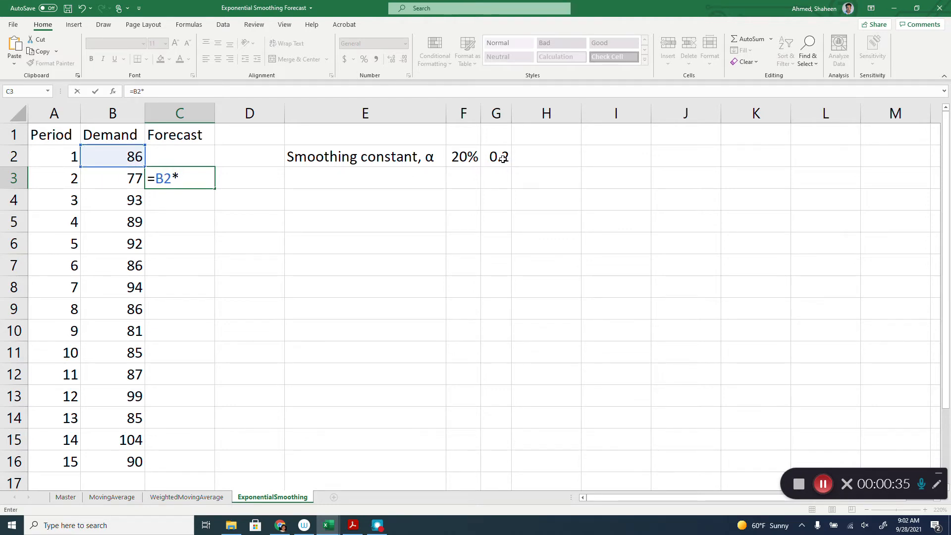
{"action": "left_click", "coordinate": [497, 157]}
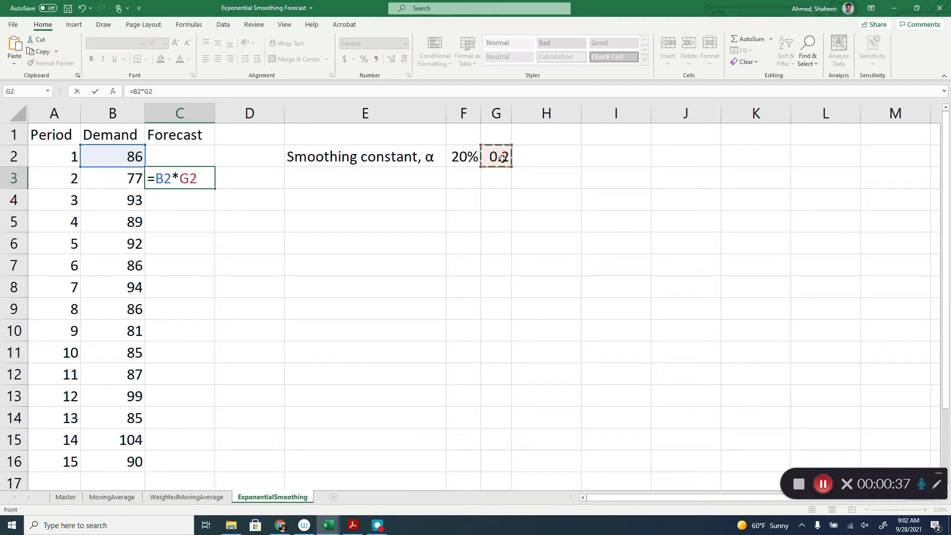
{"action": "key", "text": "F4"}
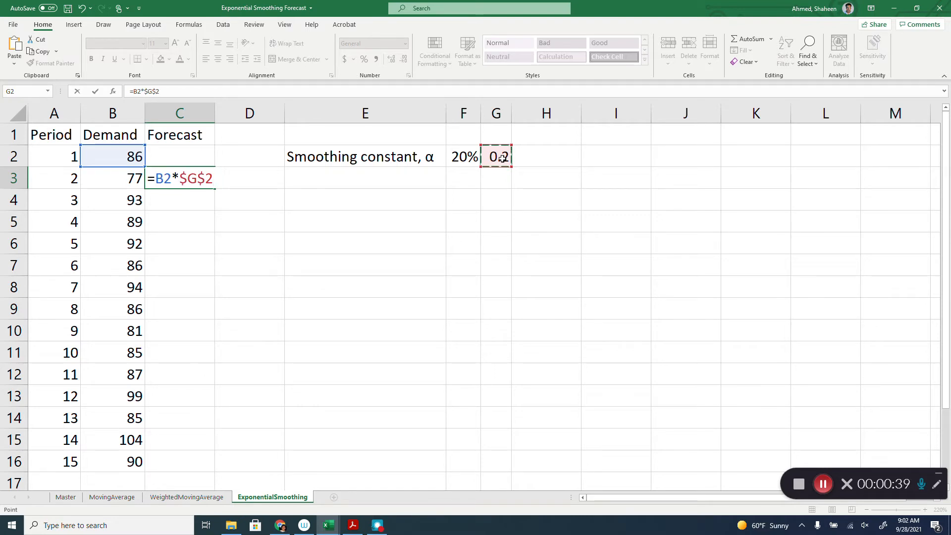
{"action": "type", "text": "+"}
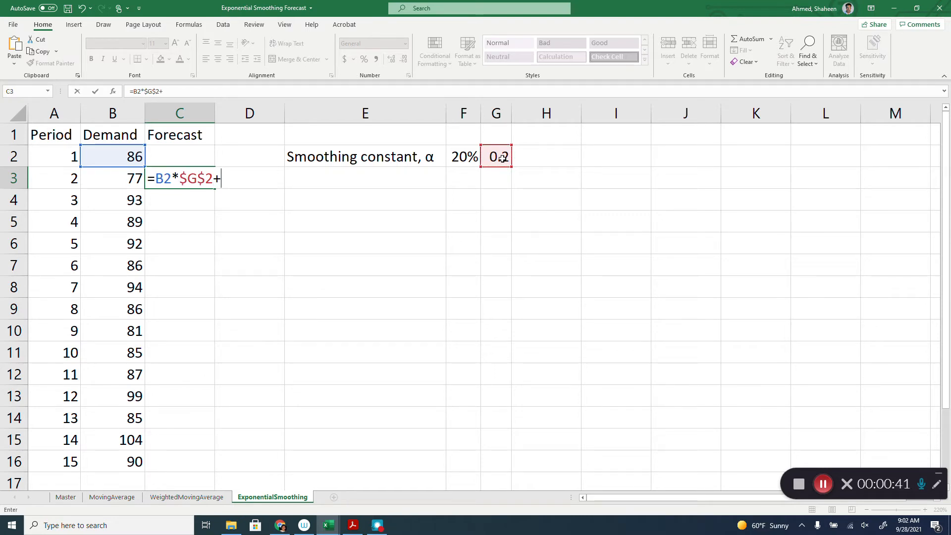
{"action": "type", "text": "(1-"}
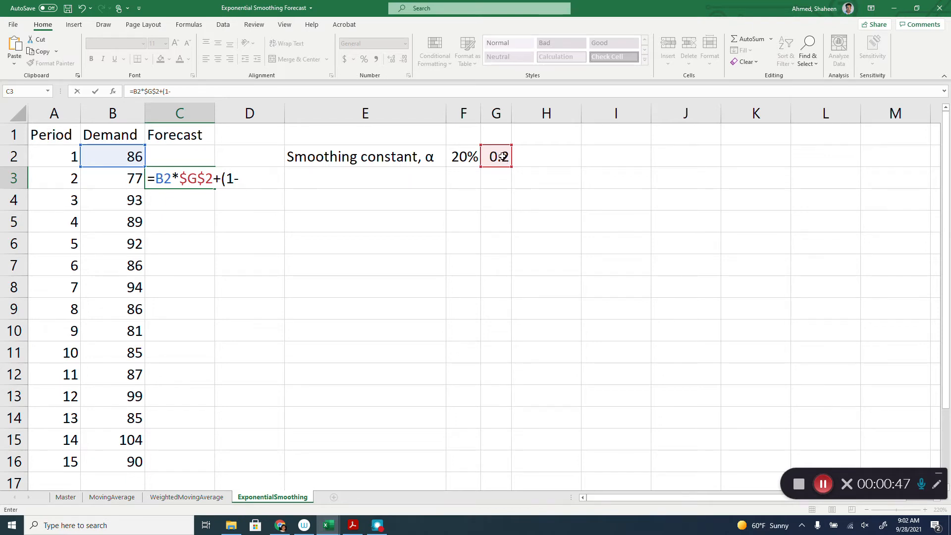
{"action": "left_click", "coordinate": [496, 156]}
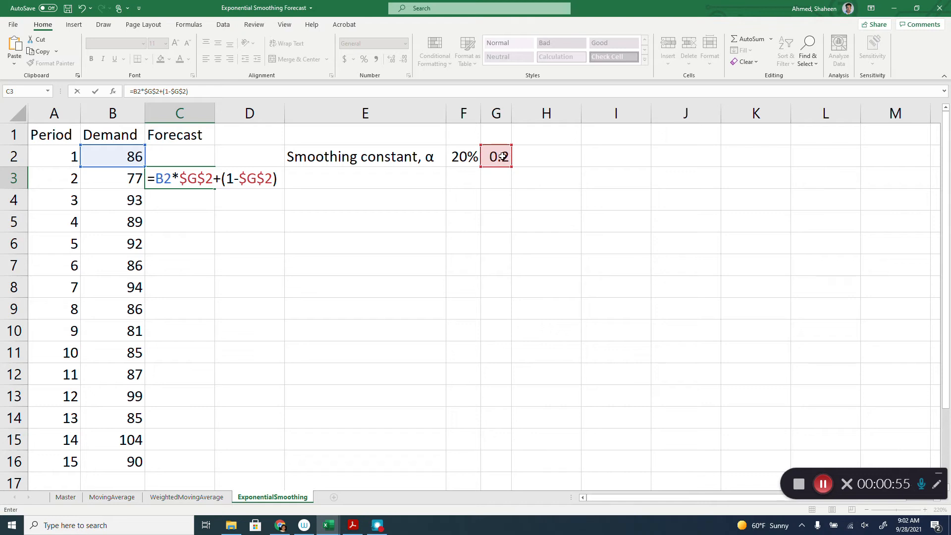
{"action": "type", "text": "*"}
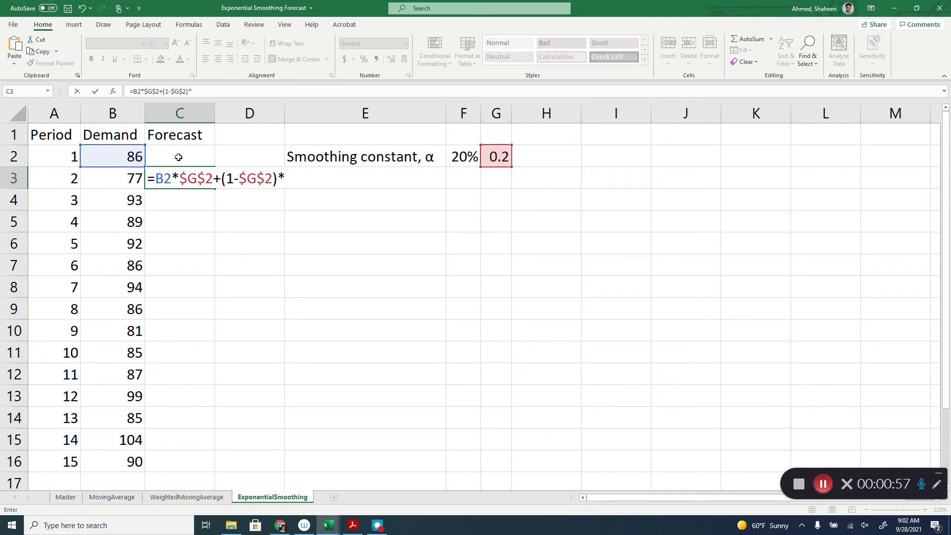
{"action": "left_click", "coordinate": [179, 156]}
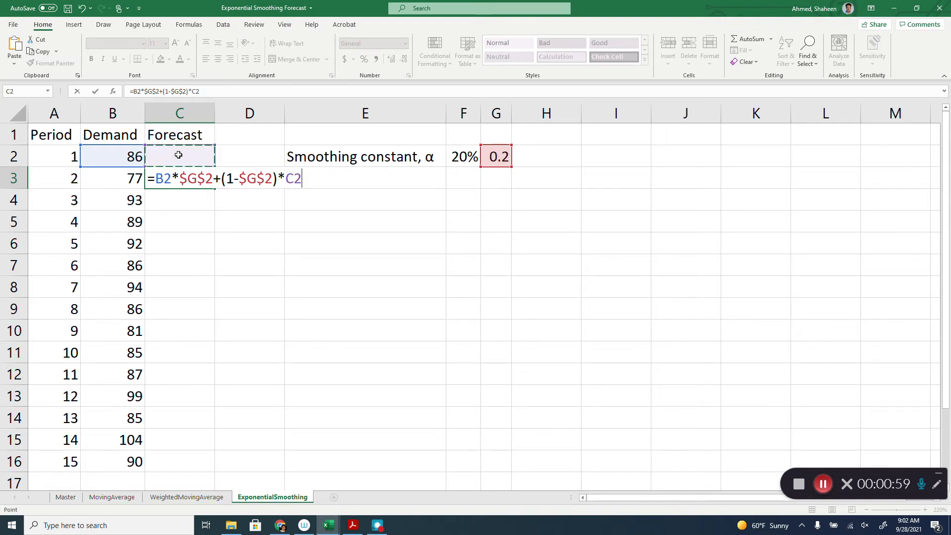
{"action": "key", "text": "Enter"}
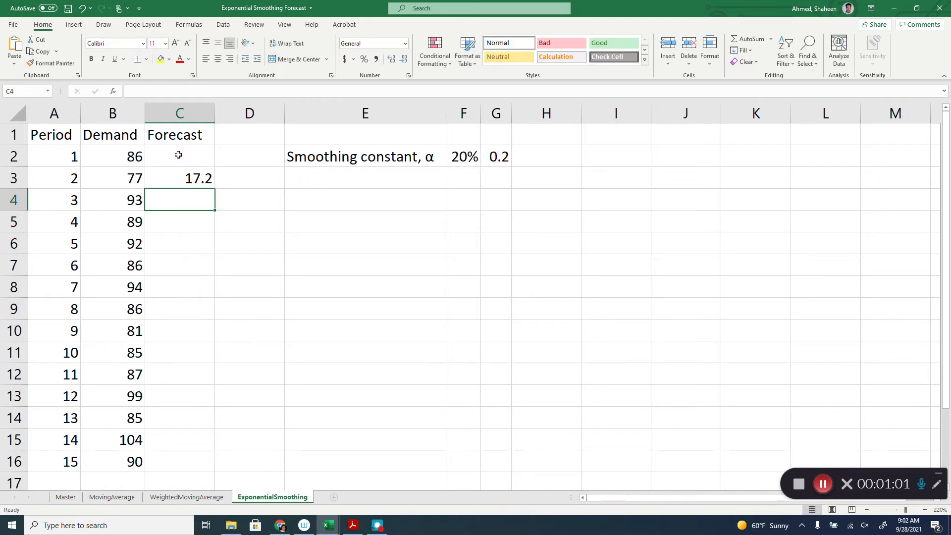
Fill C3's forecast formula down to C16 and begin entering =B2 in C2.
{"action": "left_click", "coordinate": [179, 178]}
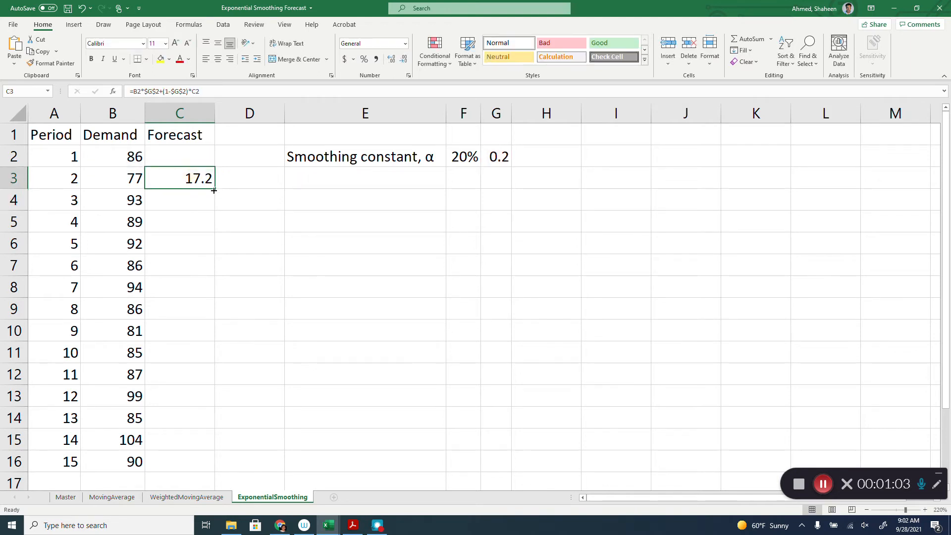
{"action": "left_click_drag", "start_coordinate": [213, 190], "coordinate": [213, 473]}
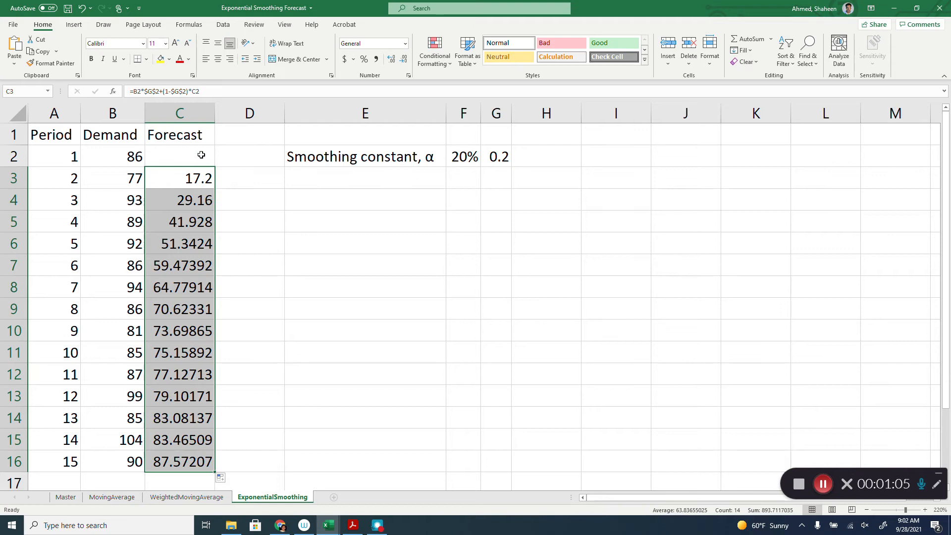
{"action": "left_click", "coordinate": [179, 156]}
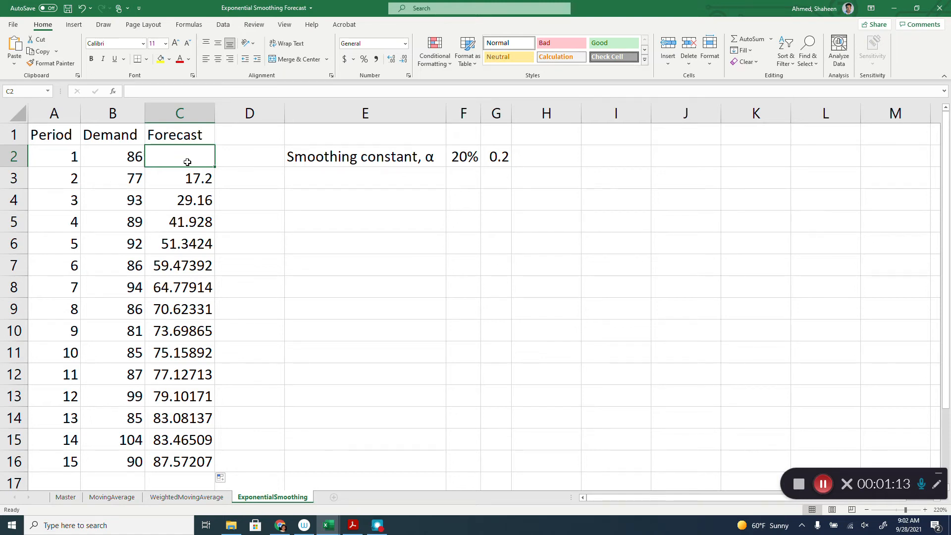
{"action": "type", "text": "="}
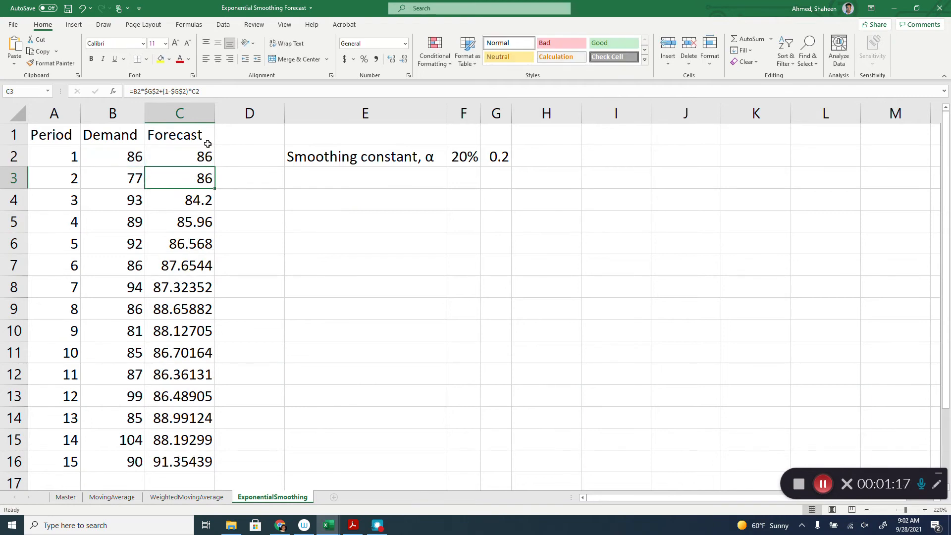
{"action": "mouse_move", "coordinate": [141, 260]}
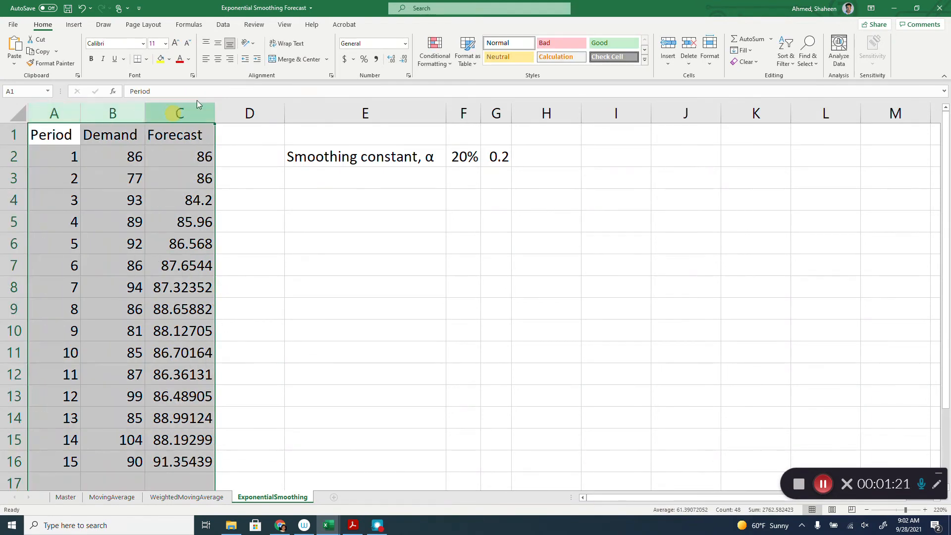
Select the data range and the Forecast line in the demand-versus-forecast chart.
{"action": "left_click", "coordinate": [74, 25]}
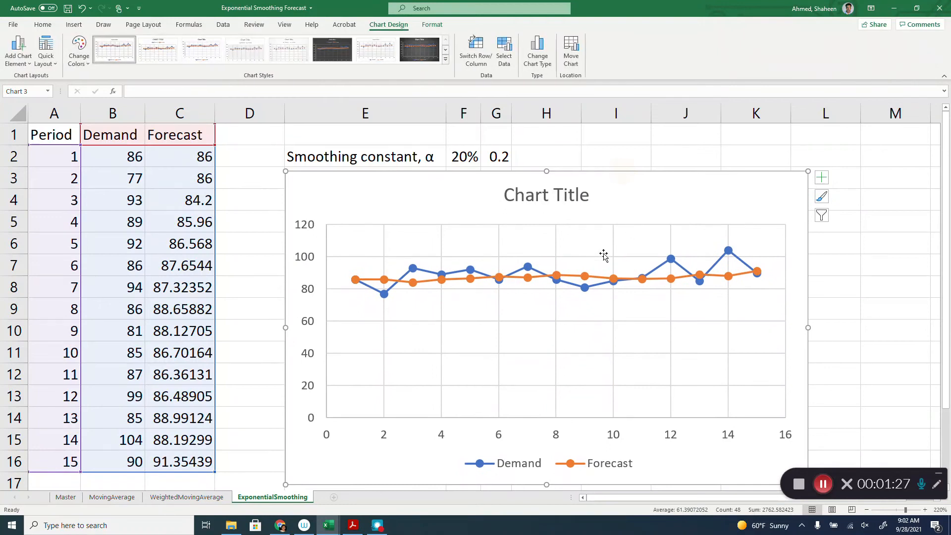
{"action": "left_click", "coordinate": [615, 279]}
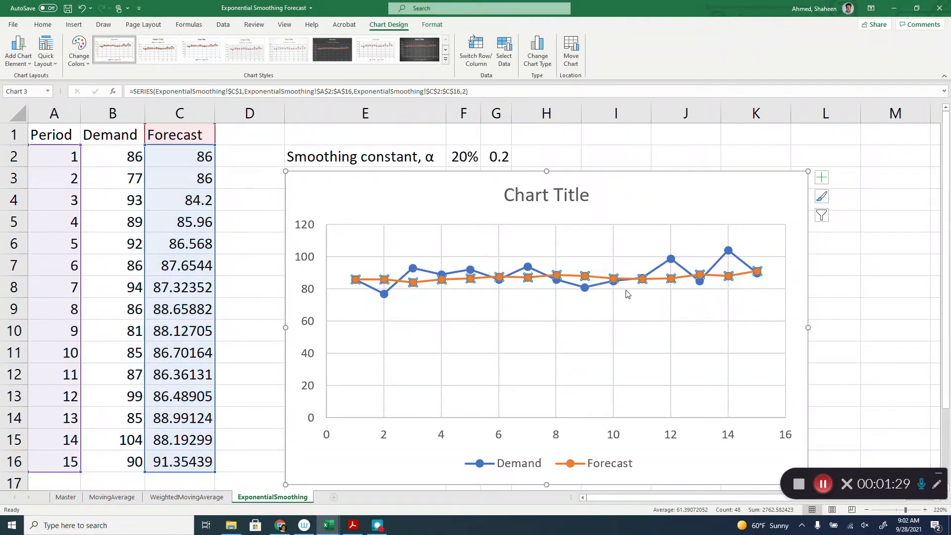
{"action": "mouse_move", "coordinate": [628, 294]}
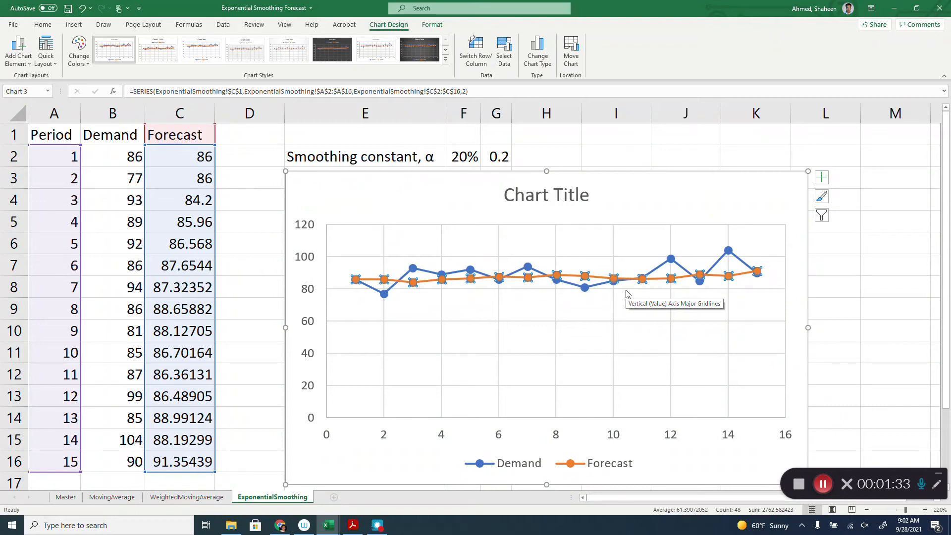
{"action": "mouse_move", "coordinate": [761, 293]}
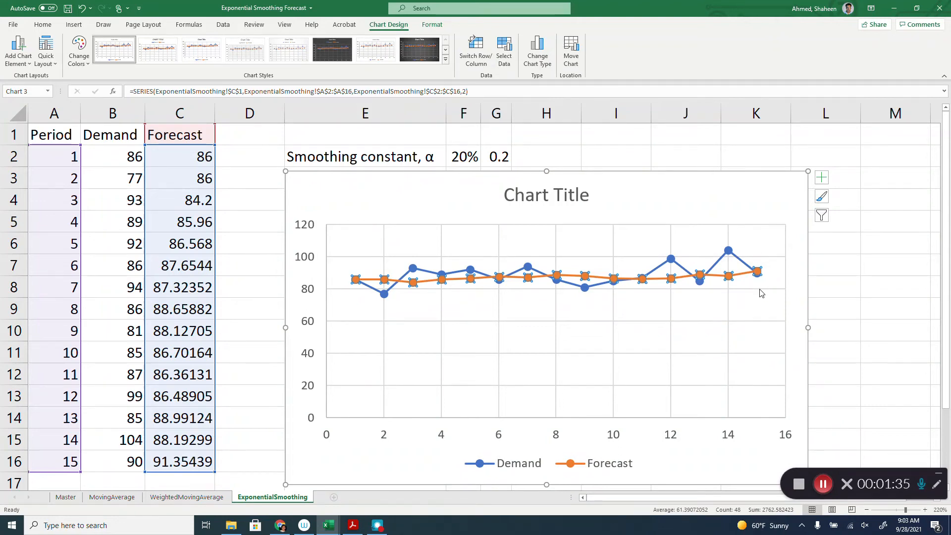
{"action": "mouse_move", "coordinate": [715, 307]}
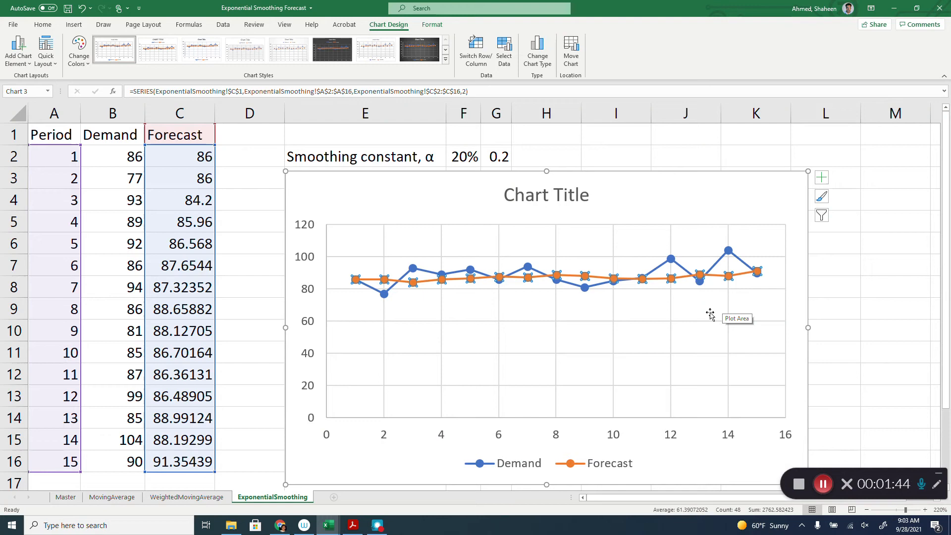
{"action": "mouse_move", "coordinate": [660, 294]}
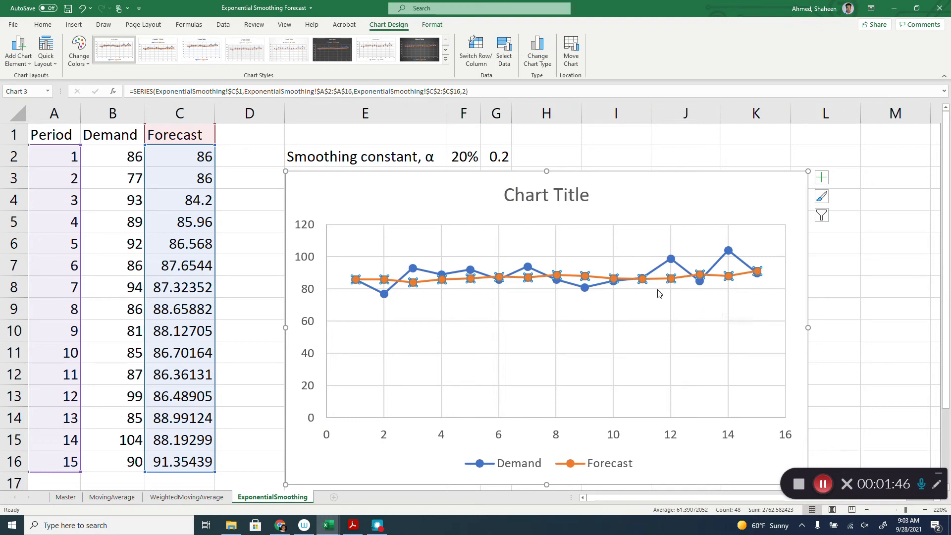
{"action": "mouse_move", "coordinate": [668, 281]}
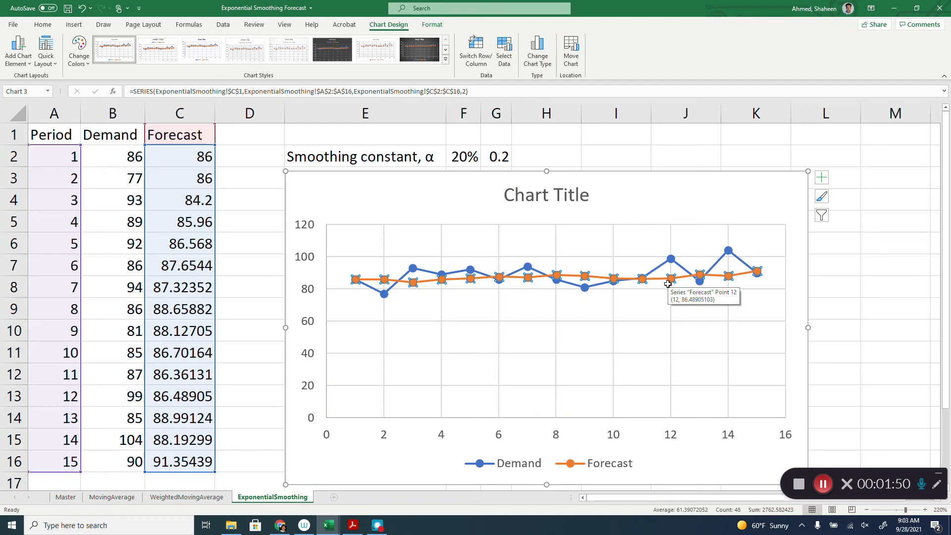
{"action": "mouse_move", "coordinate": [676, 293]}
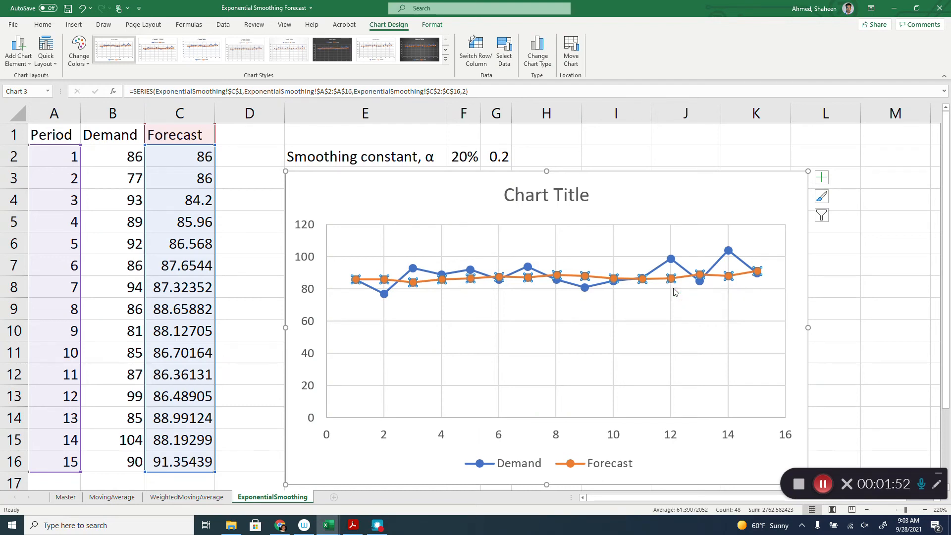
{"action": "mouse_move", "coordinate": [611, 281]}
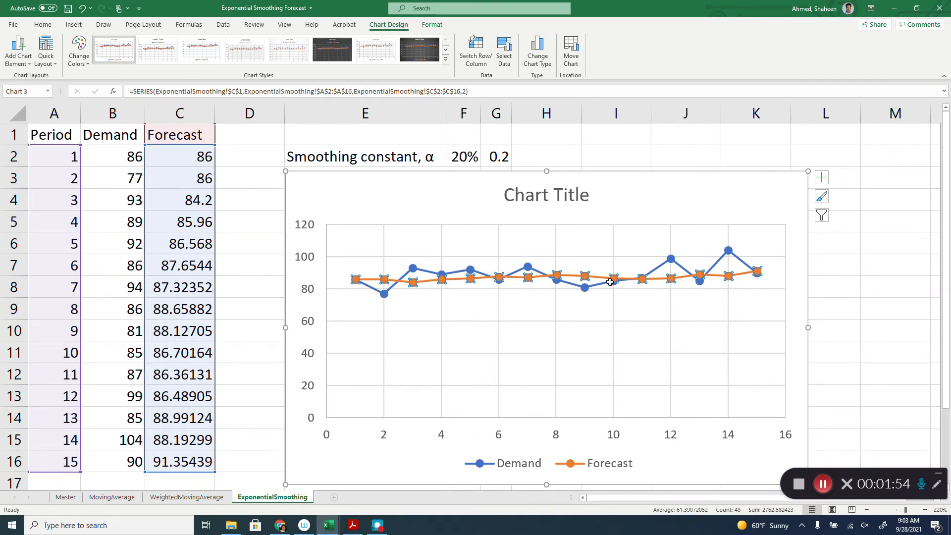
{"action": "mouse_move", "coordinate": [676, 284]}
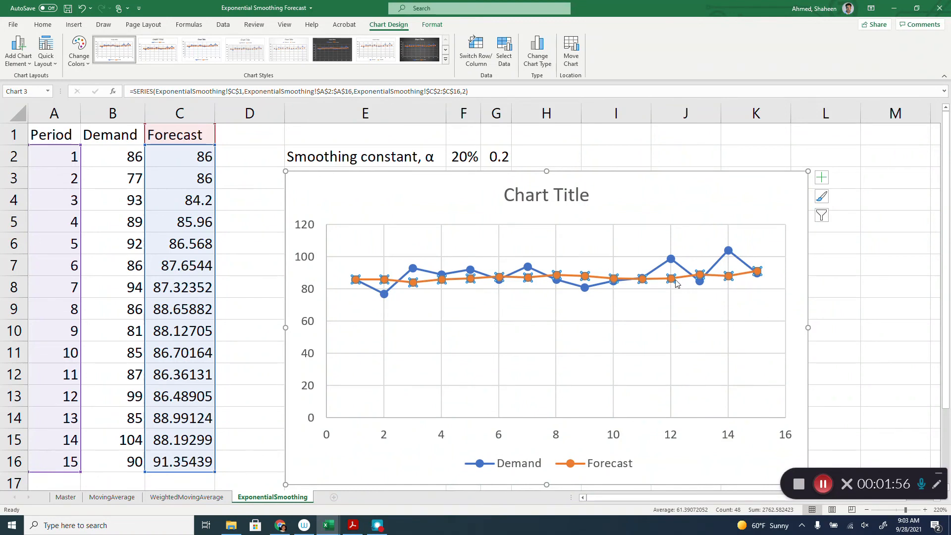
{"action": "mouse_move", "coordinate": [668, 280]}
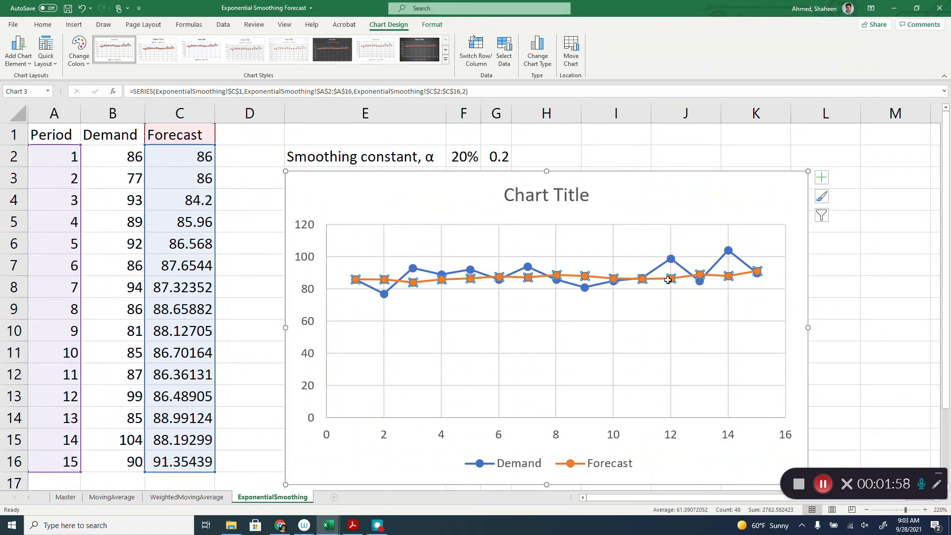
{"action": "mouse_move", "coordinate": [670, 290]}
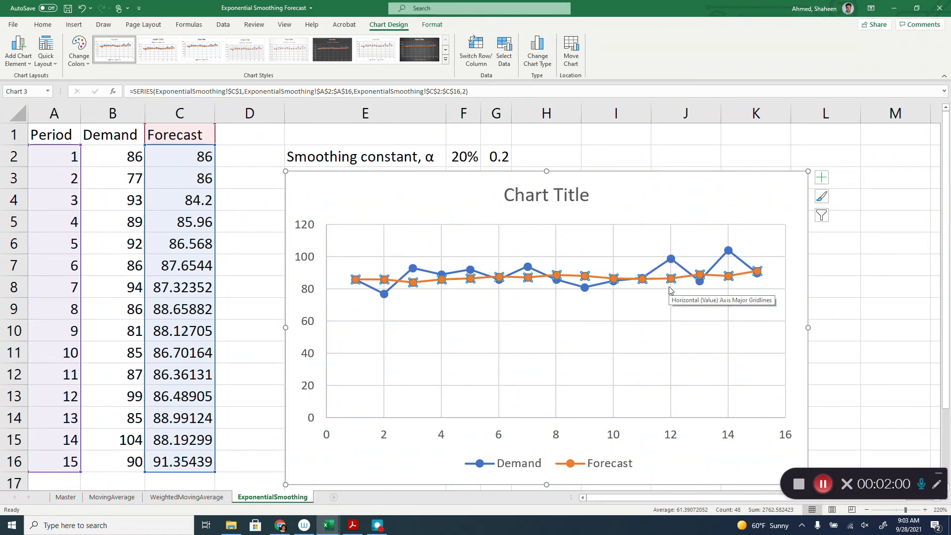
{"action": "mouse_move", "coordinate": [556, 291]}
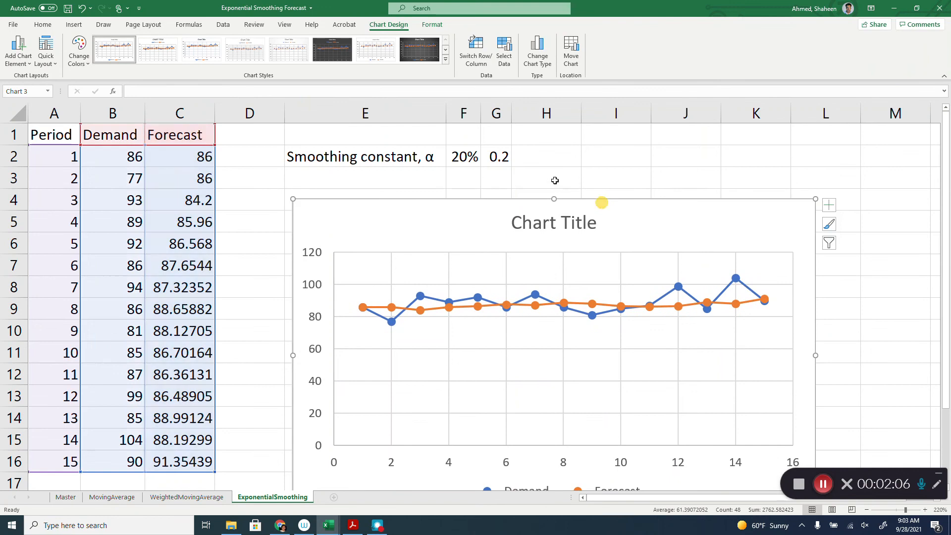
{"action": "left_click", "coordinate": [496, 156]}
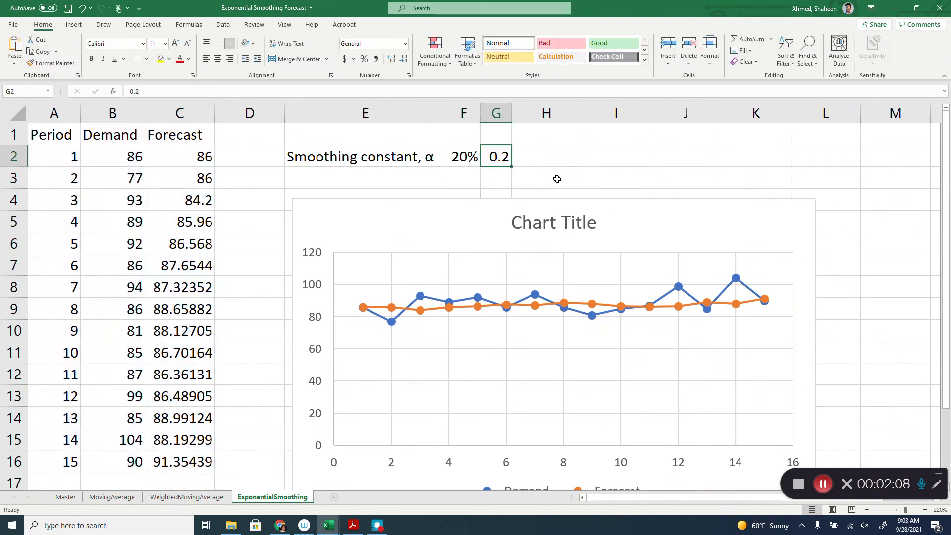
{"action": "type", "text": "1"}
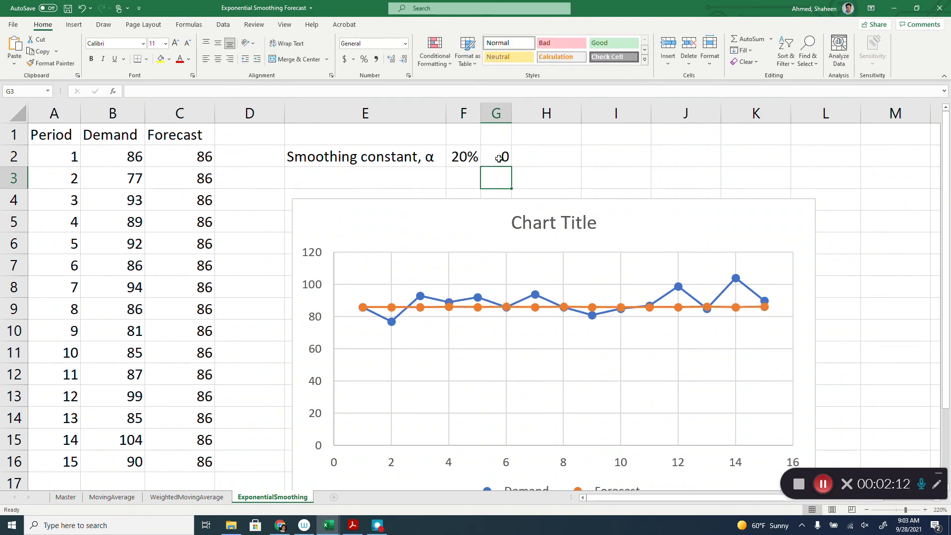
{"action": "left_click", "coordinate": [496, 157]}
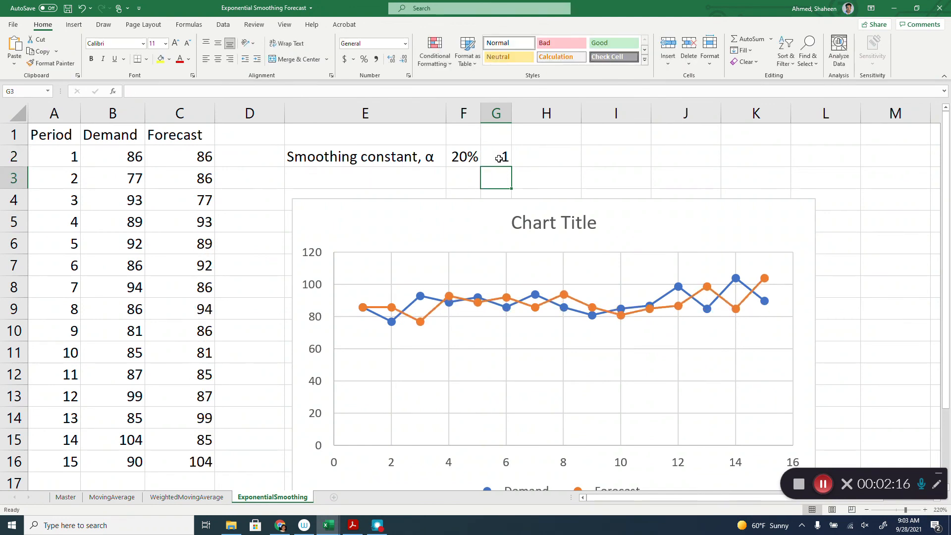
{"action": "left_click", "coordinate": [496, 156]}
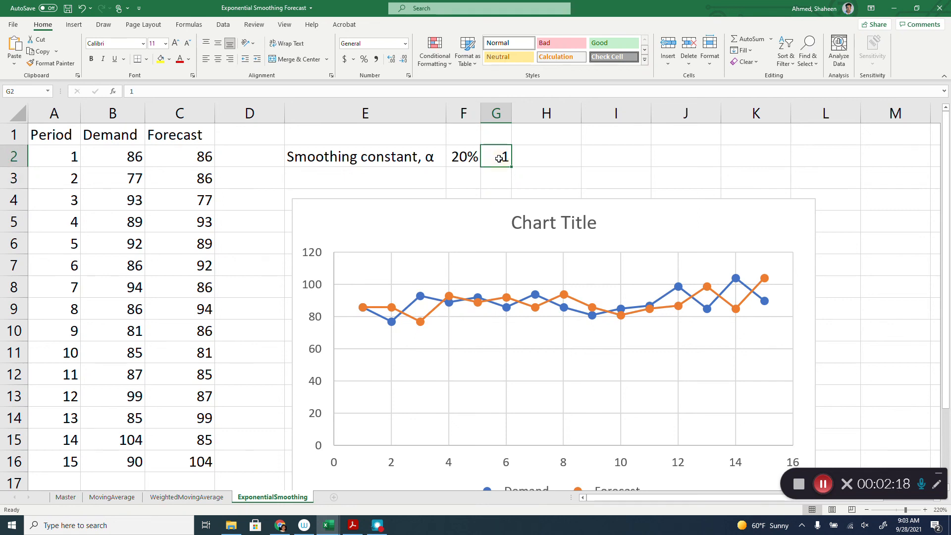
{"action": "type", "text": "0.2"}
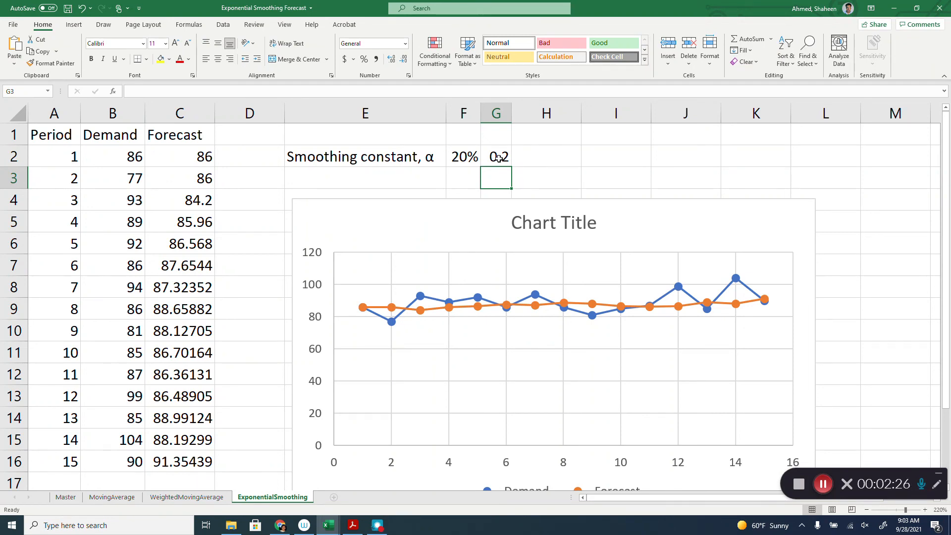
{"action": "left_click", "coordinate": [564, 301]}
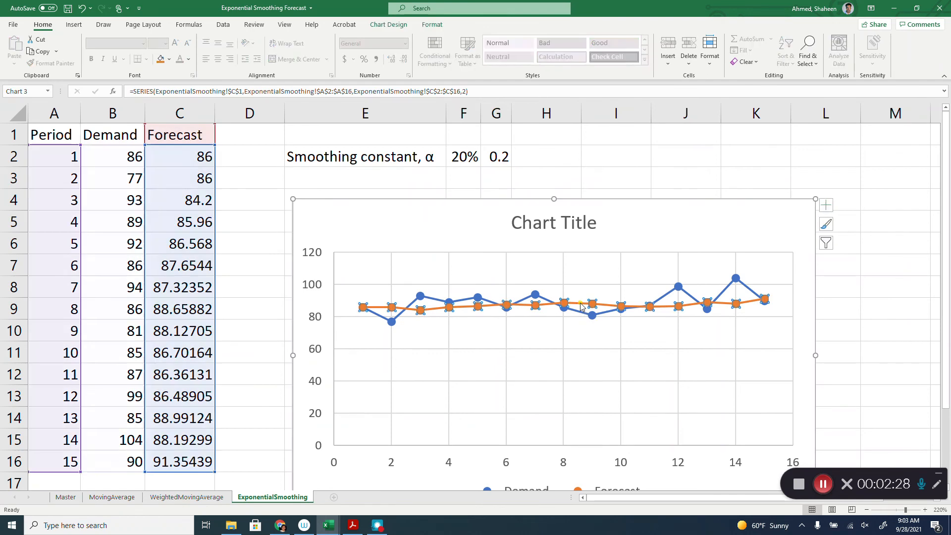
{"action": "mouse_move", "coordinate": [634, 339]}
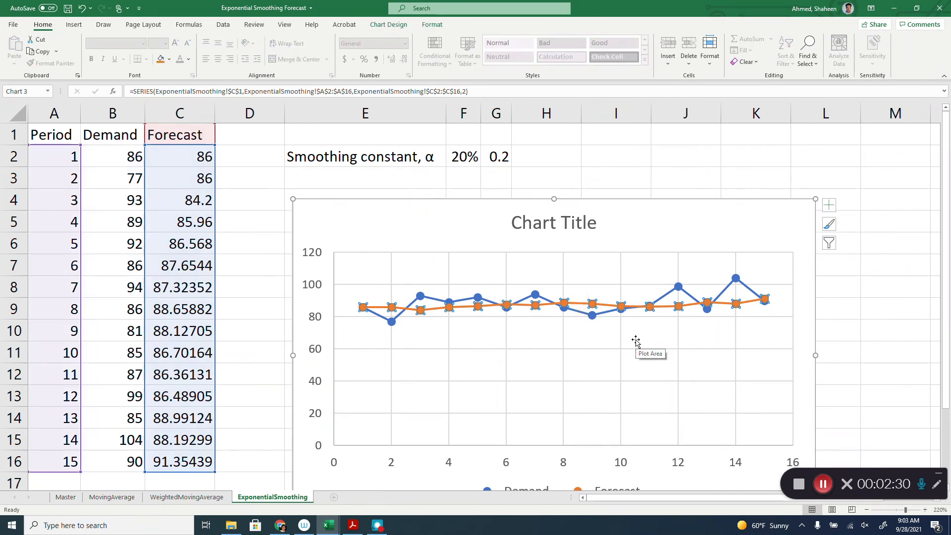